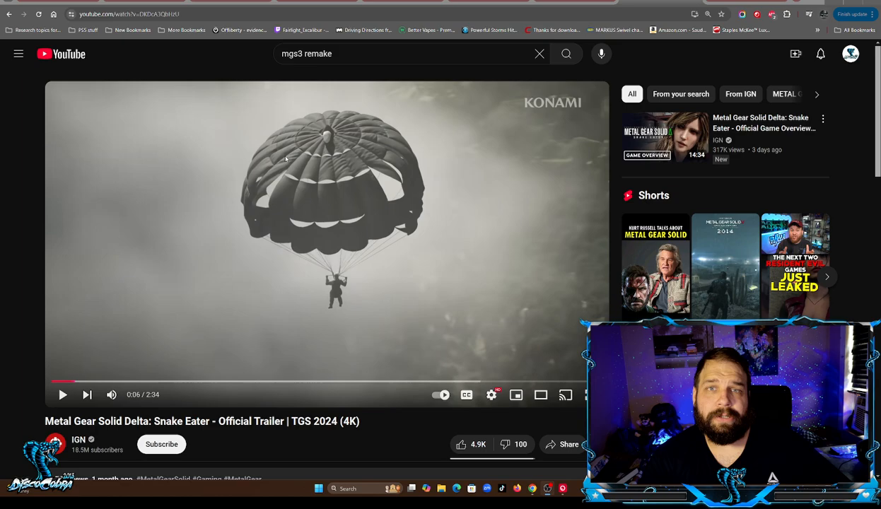
{"action": "mouse_move", "coordinate": [196, 64]}
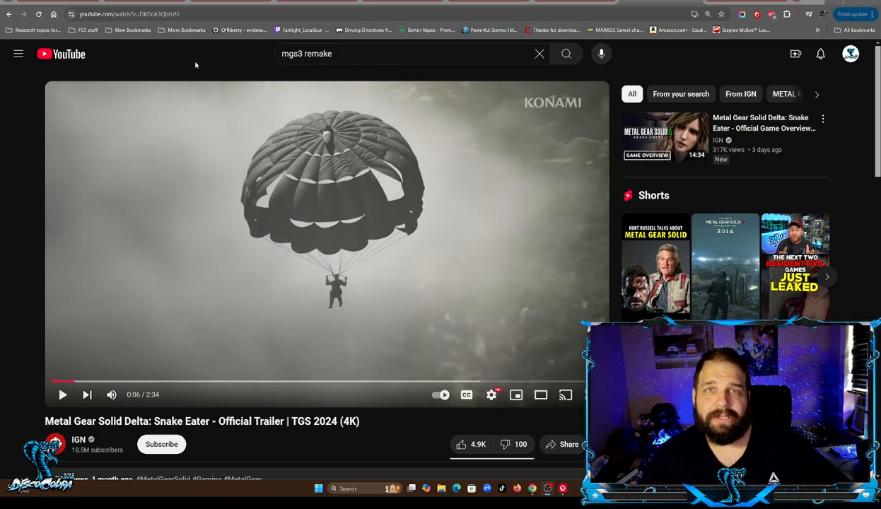
{"action": "mouse_move", "coordinate": [175, 53]}
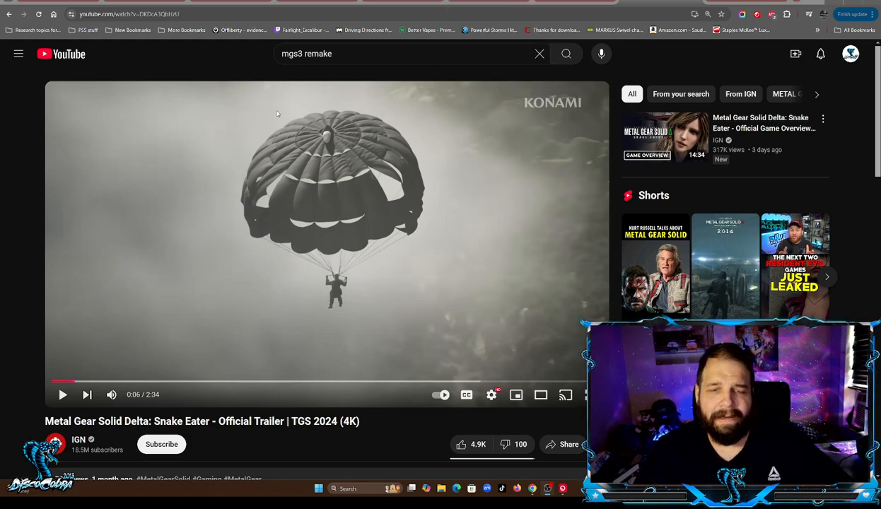
{"action": "mouse_move", "coordinate": [88, 293]}
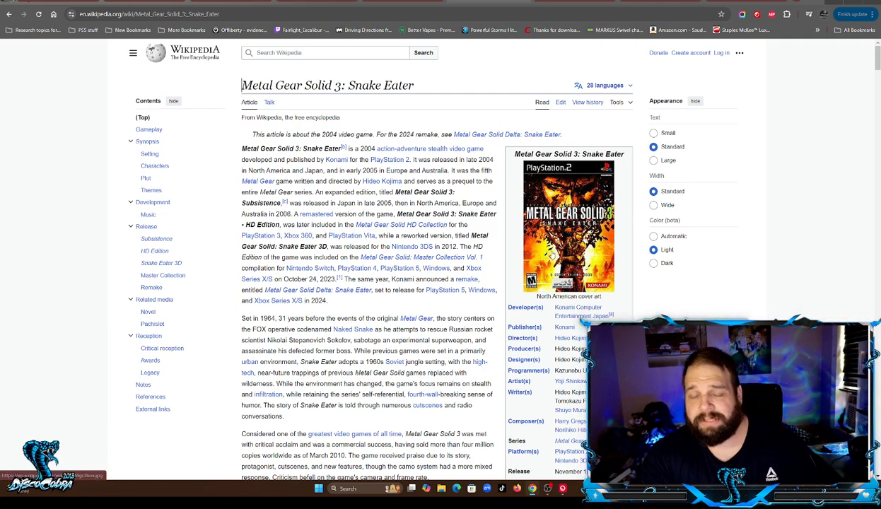
{"action": "scroll", "scroll_direction": "down", "scroll_amount": 3}
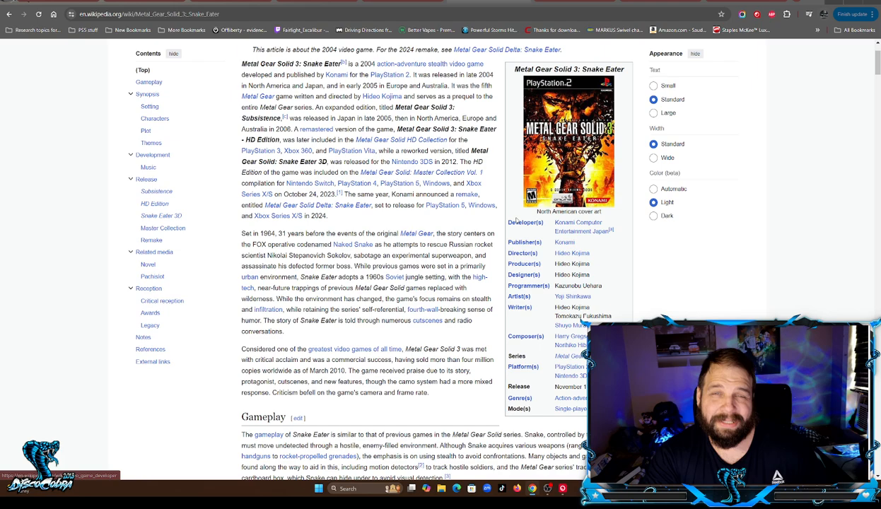
{"action": "mouse_move", "coordinate": [470, 139]}
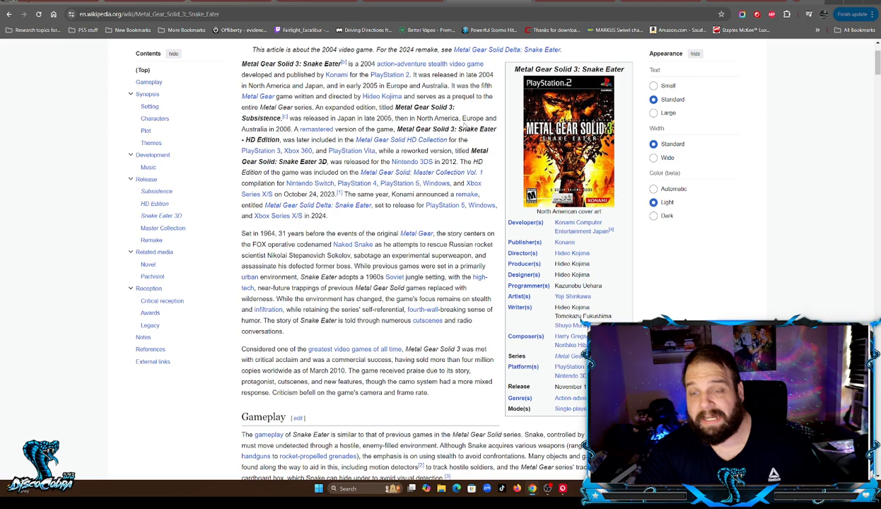
{"action": "scroll", "scroll_direction": "down", "scroll_amount": 3}
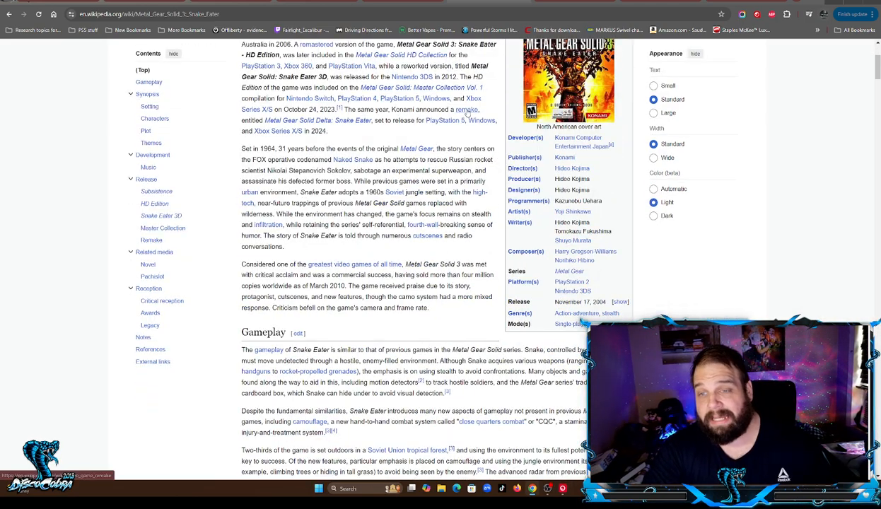
{"action": "mouse_move", "coordinate": [638, 198]}
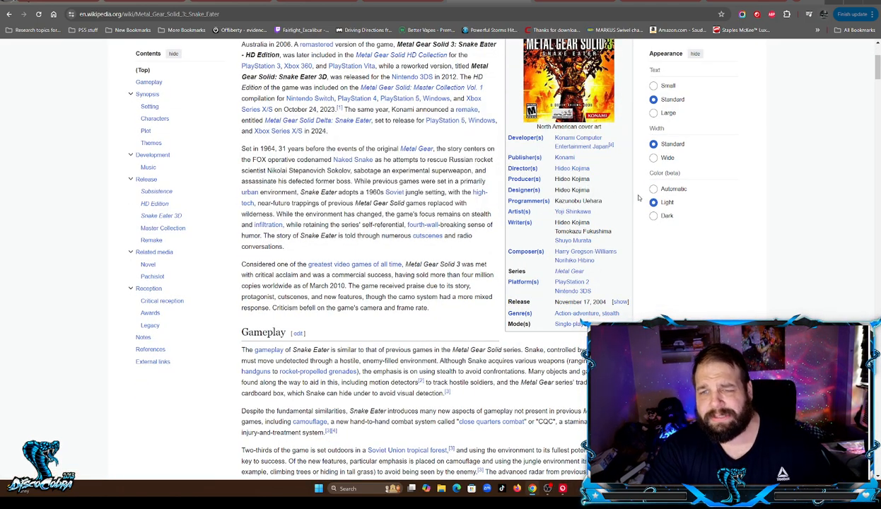
{"action": "scroll", "scroll_direction": "up", "scroll_amount": 3}
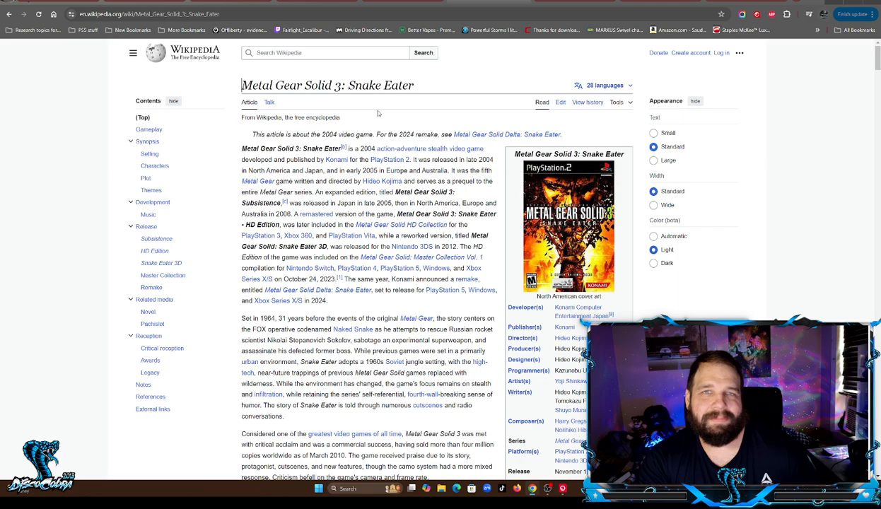
{"action": "scroll", "scroll_direction": "down", "scroll_amount": 3}
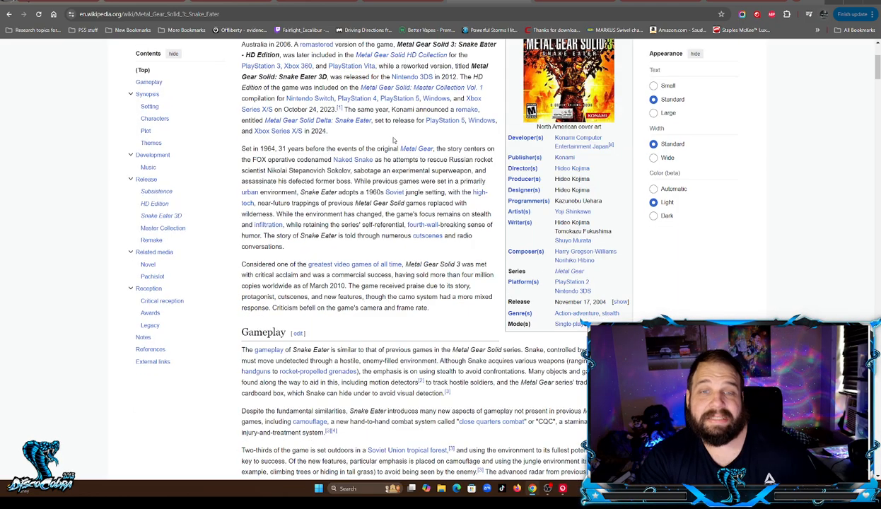
{"action": "scroll", "scroll_direction": "down", "scroll_amount": 3}
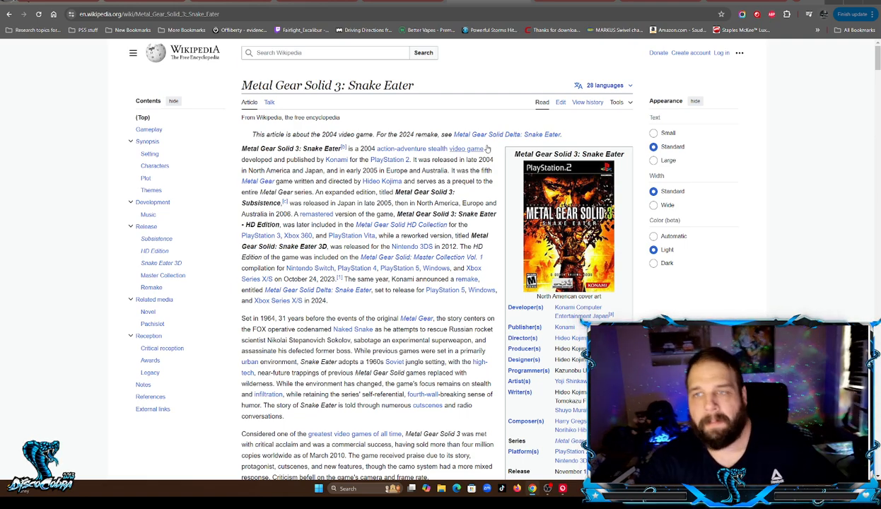
{"action": "left_click", "coordinate": [106, 14]}
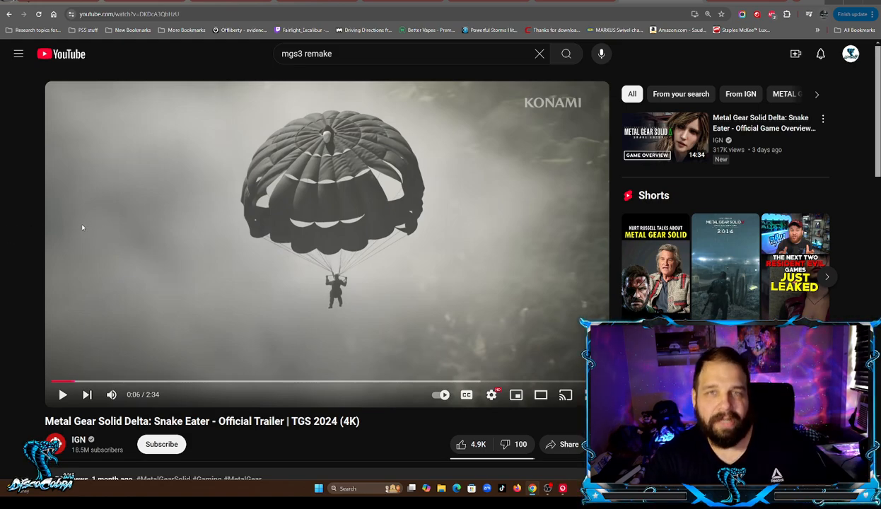
{"action": "mouse_move", "coordinate": [91, 222]}
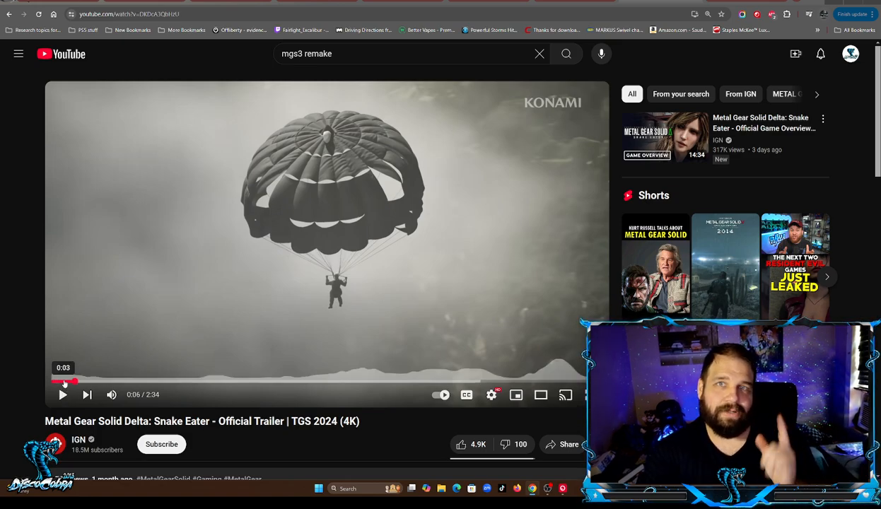
{"action": "left_click", "coordinate": [62, 395]}
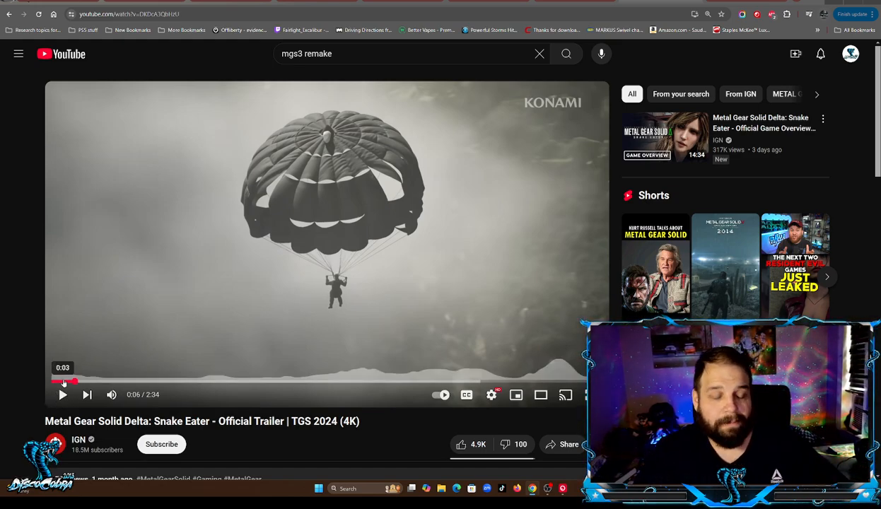
- Play the Metal Gear Solid Delta trailer and pause it at about 2:26 of 2:34
{"action": "left_click", "coordinate": [63, 395]}
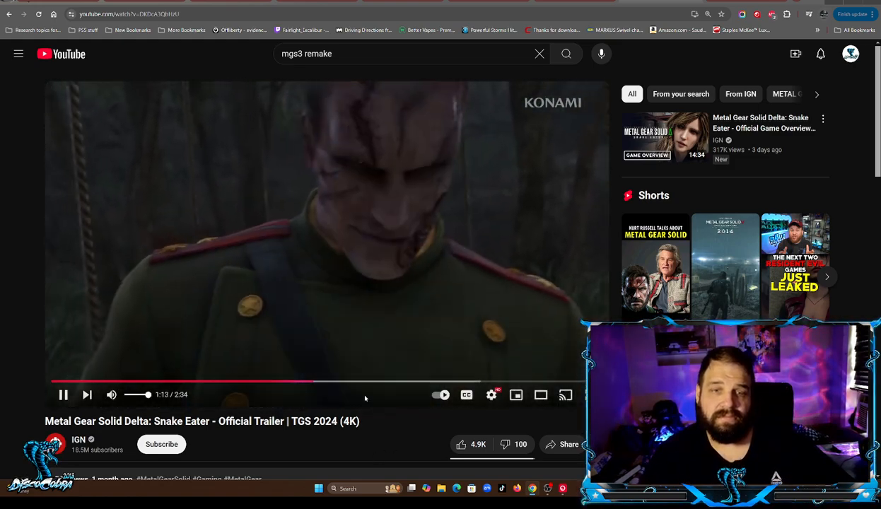
{"action": "left_click", "coordinate": [384, 382]}
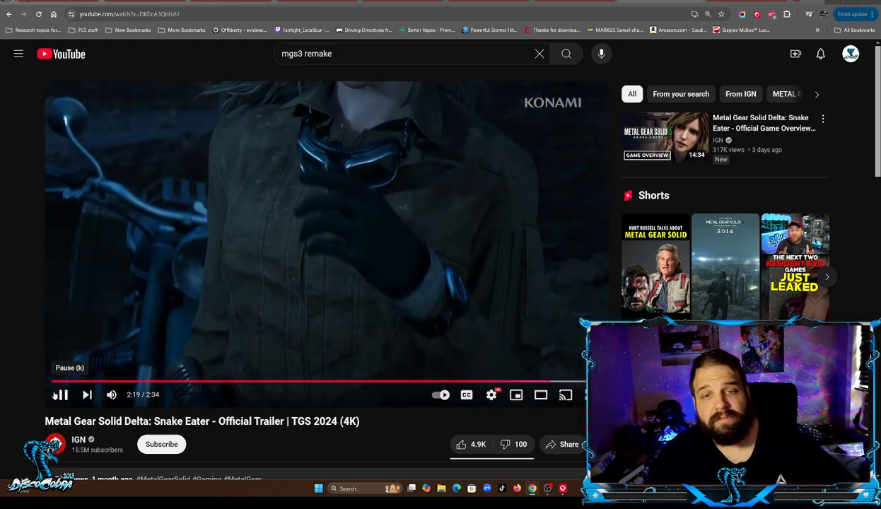
{"action": "left_click", "coordinate": [60, 394]}
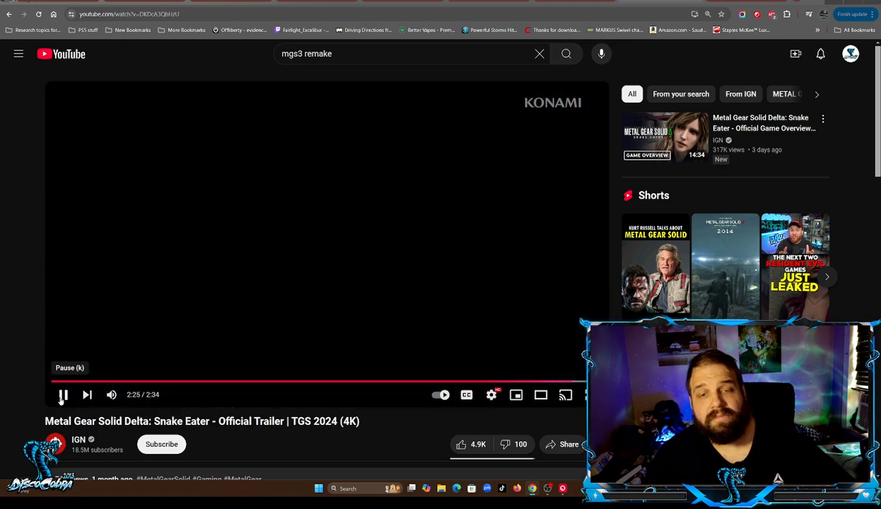
{"action": "left_click", "coordinate": [62, 394]}
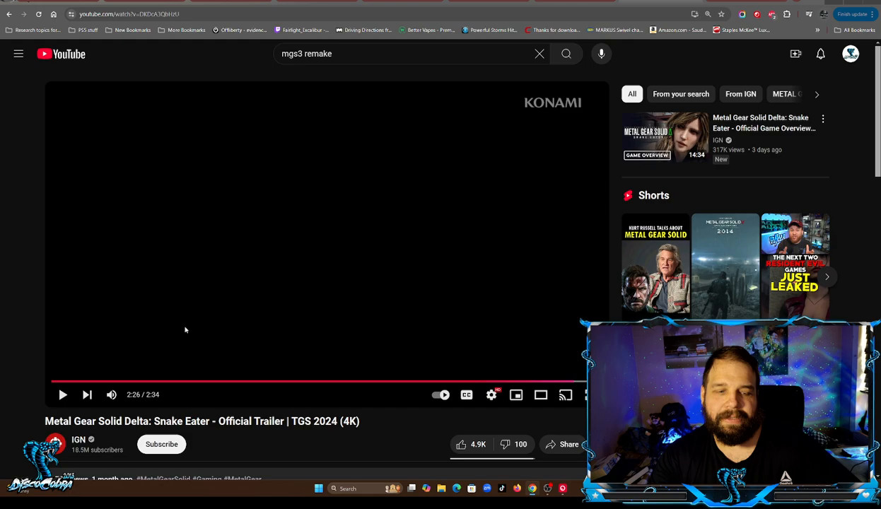
{"action": "mouse_move", "coordinate": [198, 311]}
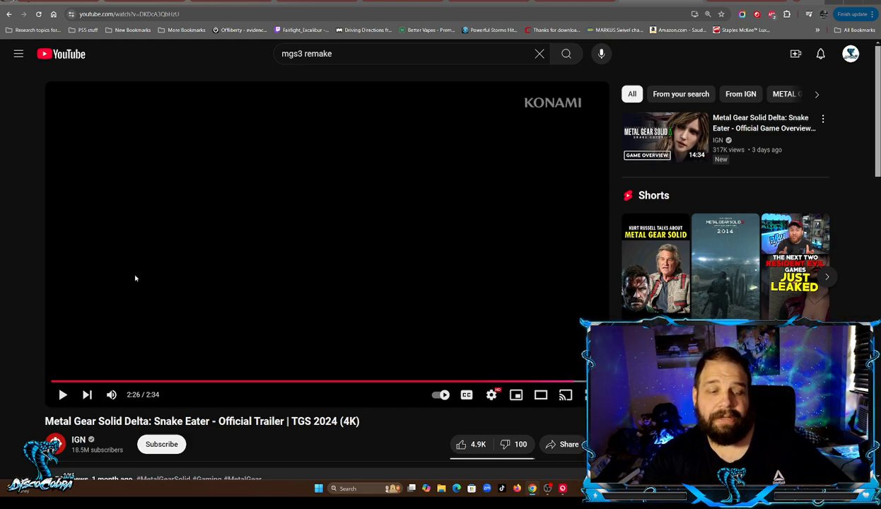
{"action": "mouse_move", "coordinate": [147, 303]}
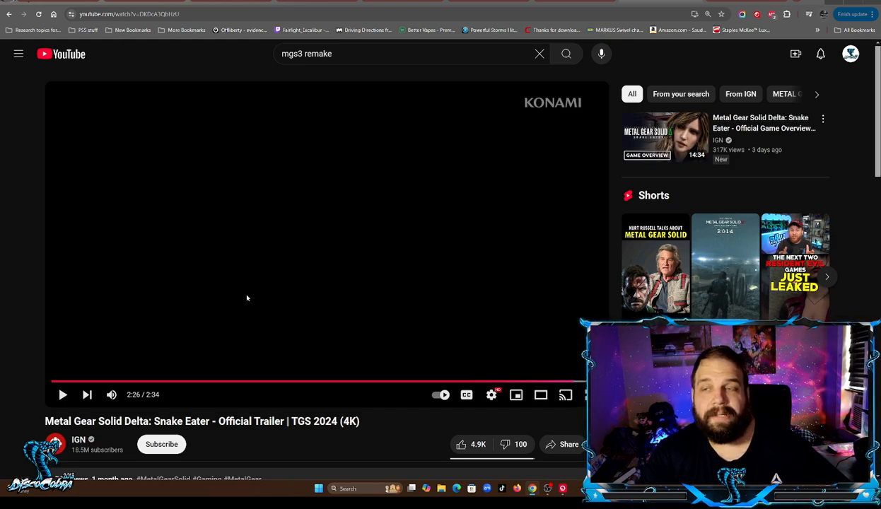
{"action": "mouse_move", "coordinate": [401, 220]}
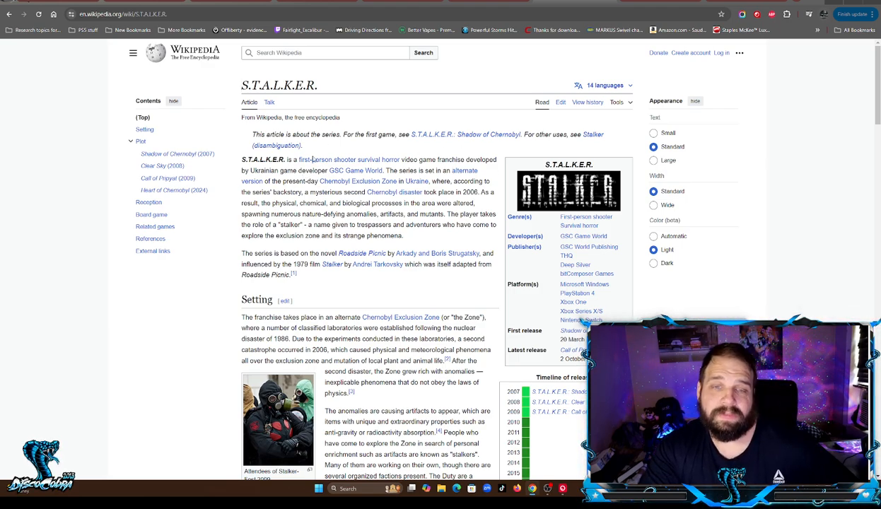
{"action": "mouse_move", "coordinate": [377, 159]}
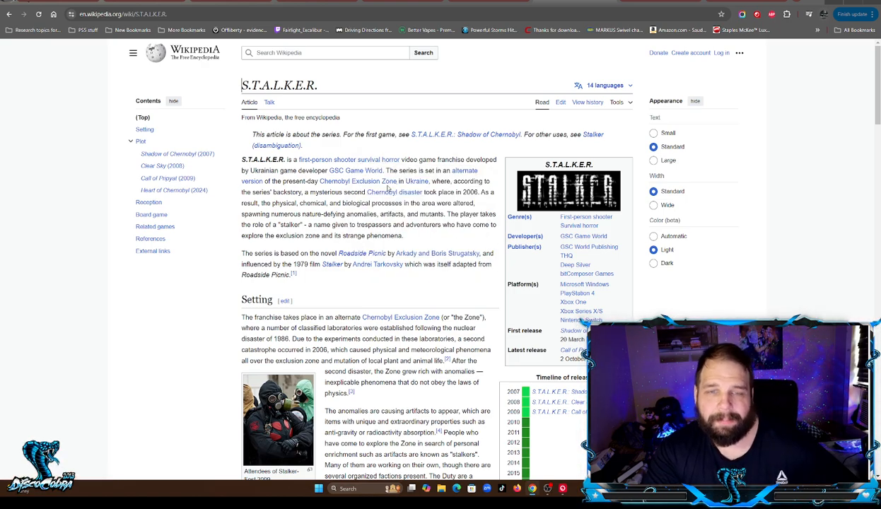
{"action": "mouse_move", "coordinate": [356, 170]}
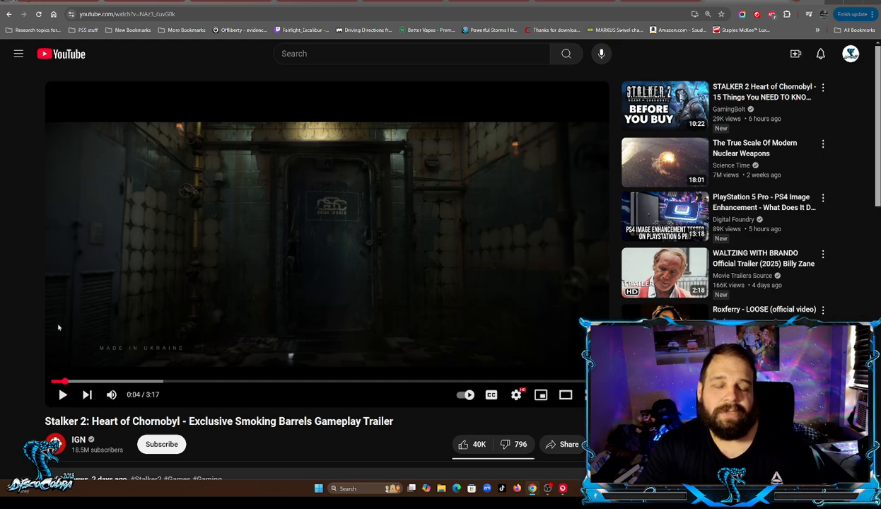
{"action": "mouse_move", "coordinate": [78, 382]}
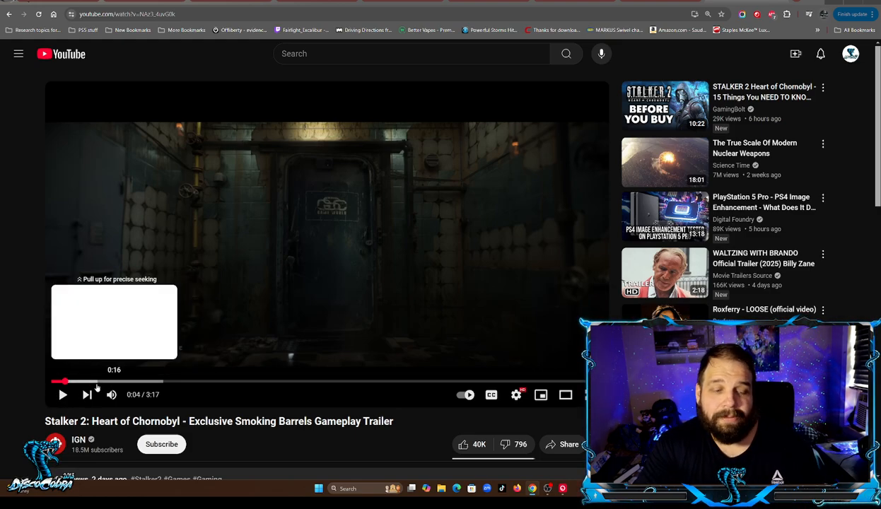
- Start playing the Stalker 2 gameplay trailer from 0:04
{"action": "left_click", "coordinate": [62, 394]}
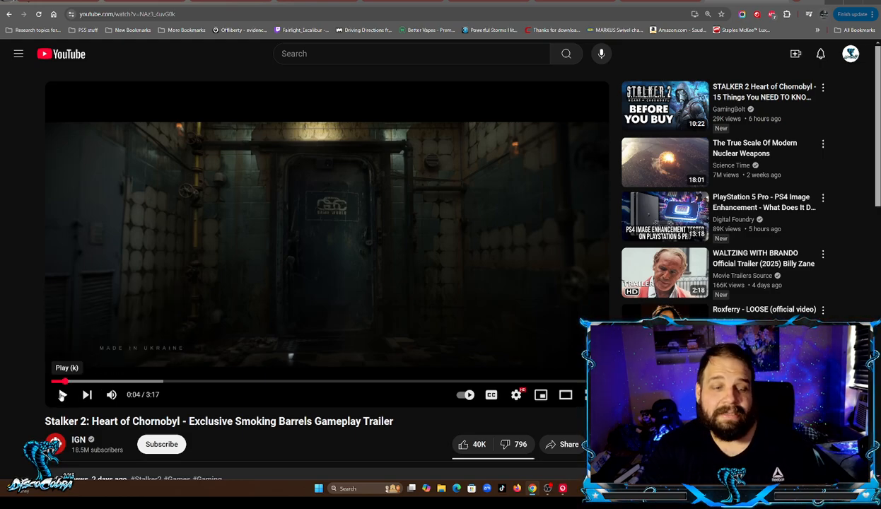
{"action": "mouse_move", "coordinate": [86, 382]}
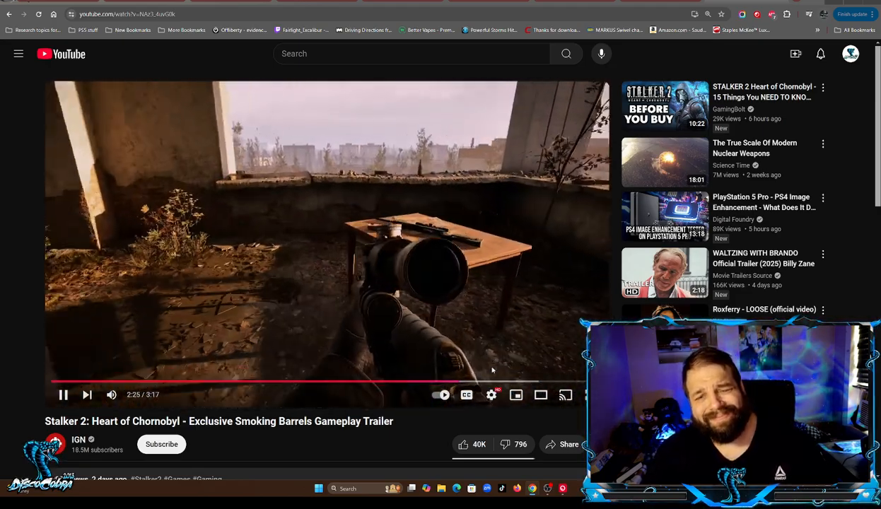
{"action": "mouse_move", "coordinate": [507, 382]}
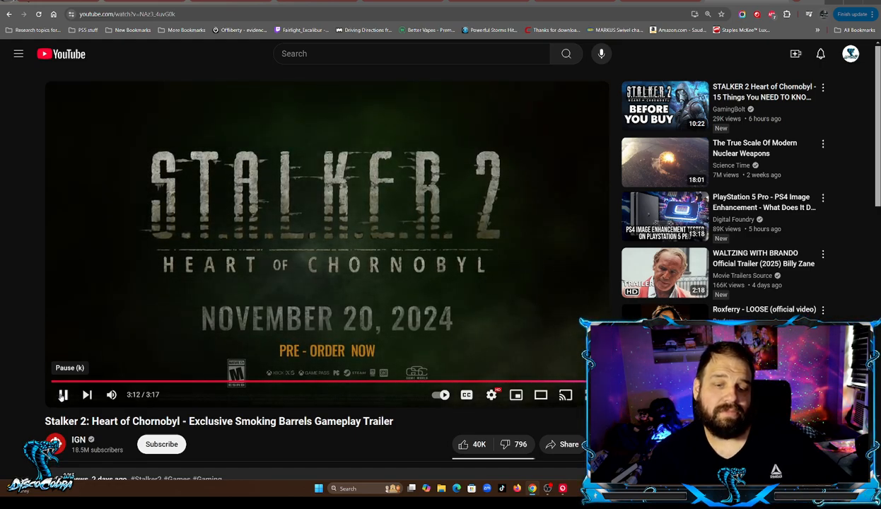
- Pause the Stalker 2 trailer at 3:12 on the November 20, 2024 card
{"action": "left_click", "coordinate": [62, 395]}
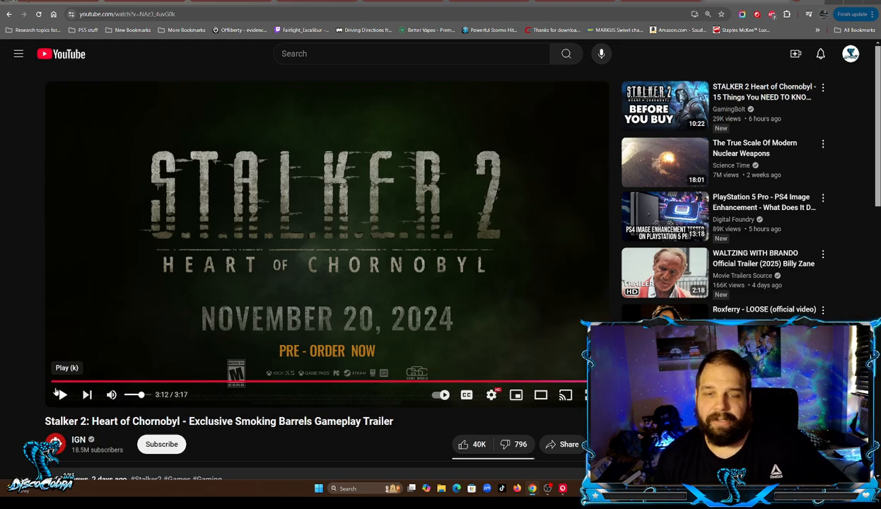
{"action": "left_click", "coordinate": [60, 394]}
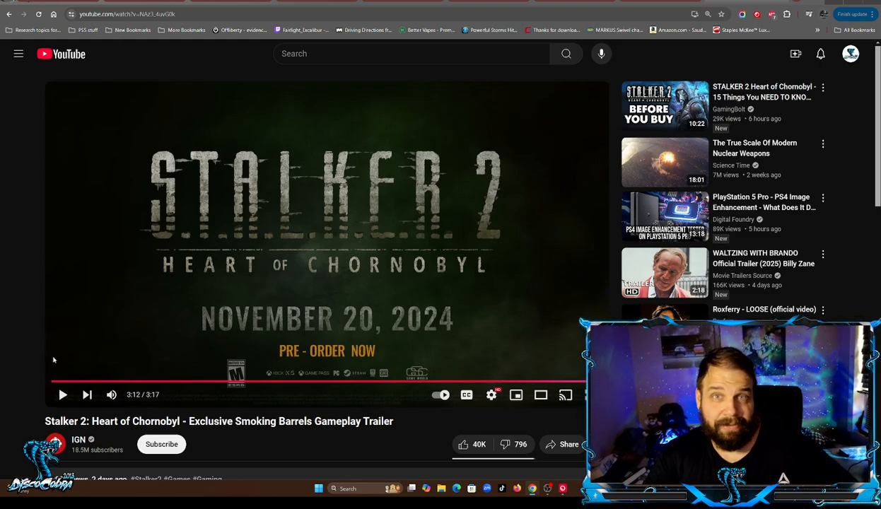
{"action": "mouse_move", "coordinate": [135, 324]}
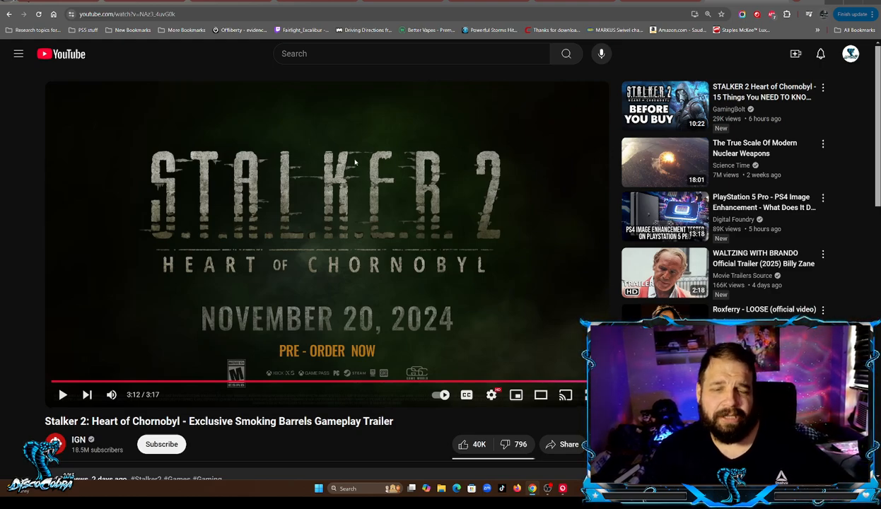
{"action": "mouse_move", "coordinate": [205, 241]}
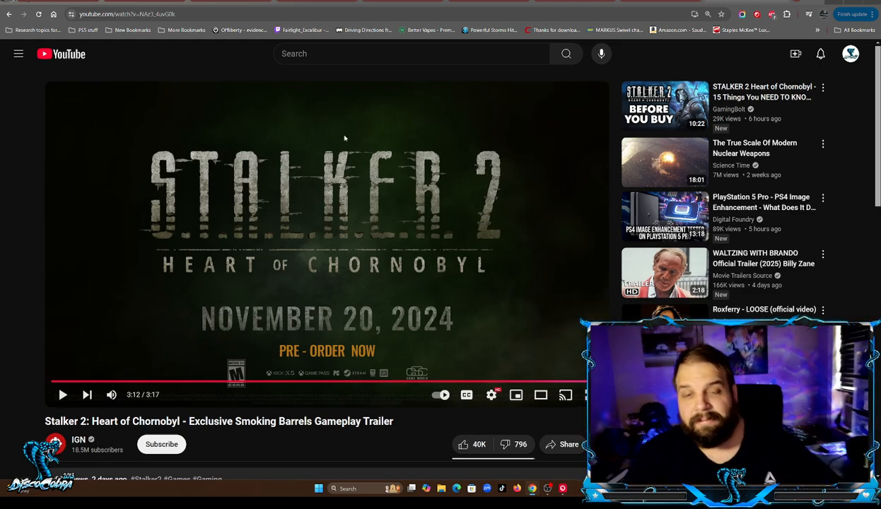
{"action": "mouse_move", "coordinate": [247, 142]}
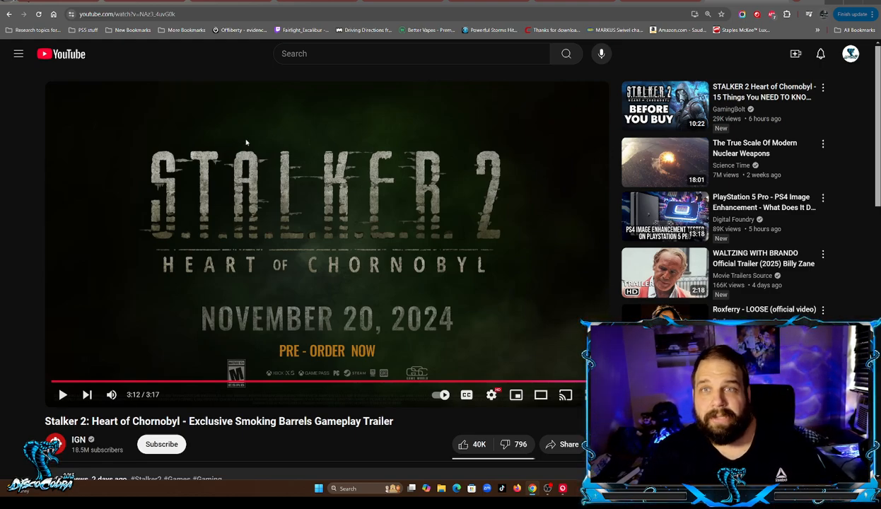